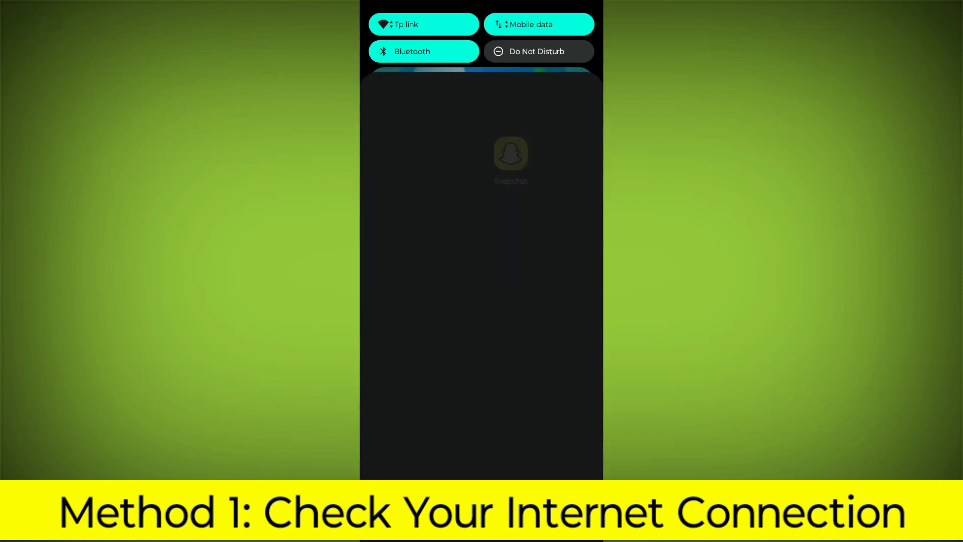
Restart the phone from the Android power menu.
click(423, 24)
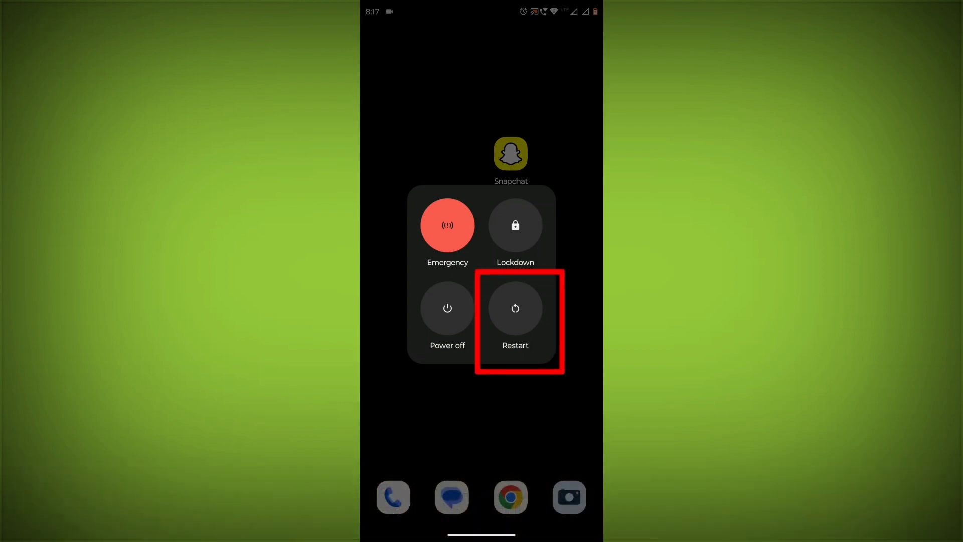
click(515, 308)
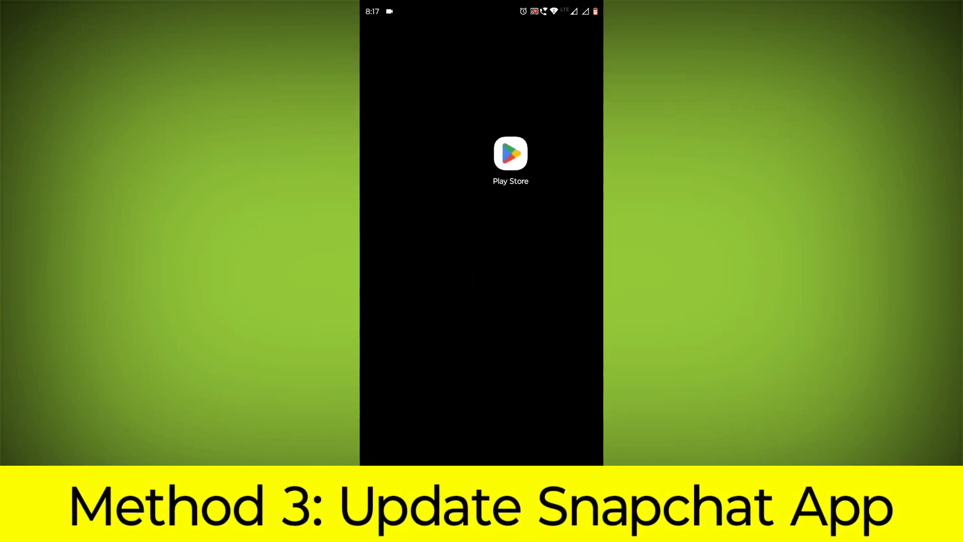
Search the Play Store for "snap" and go to Snapchat's app page.
click(511, 154)
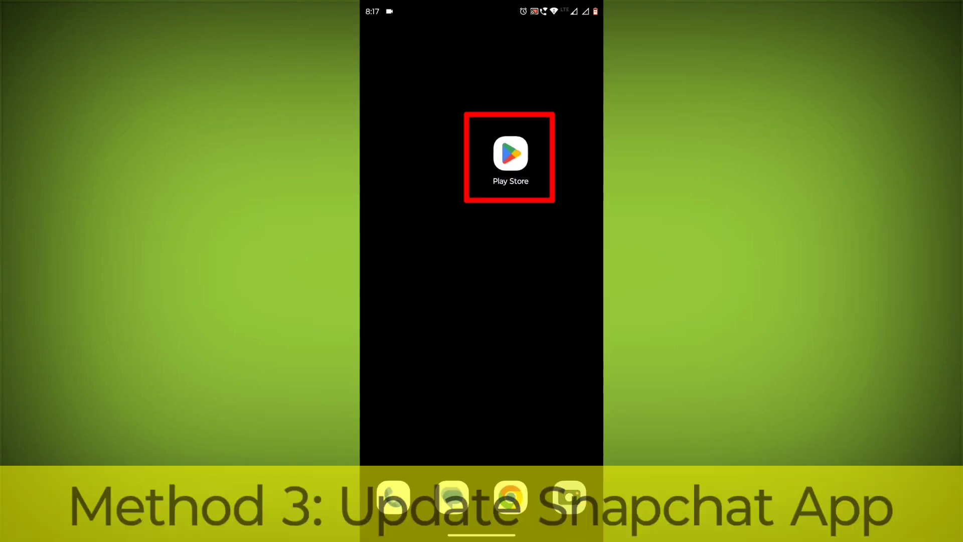
text(snap)
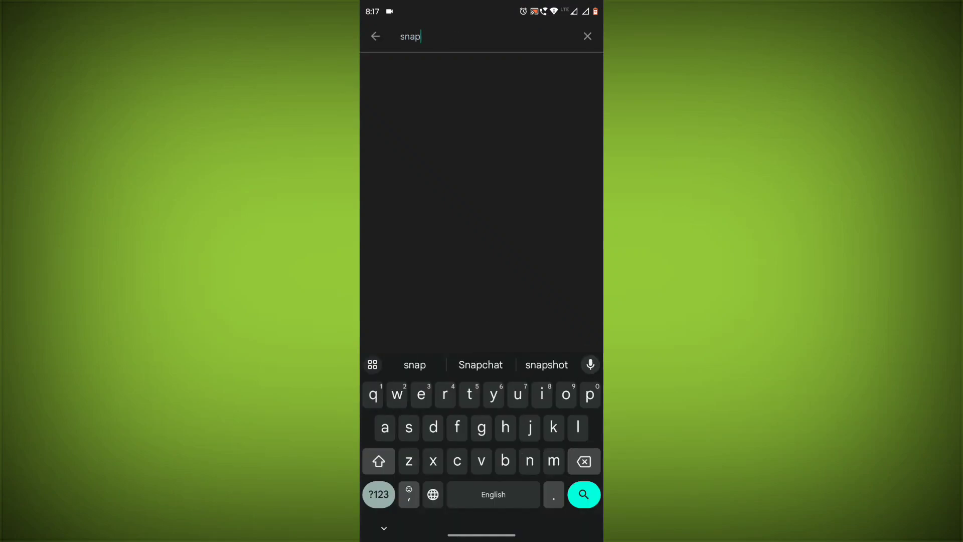
click(480, 364)
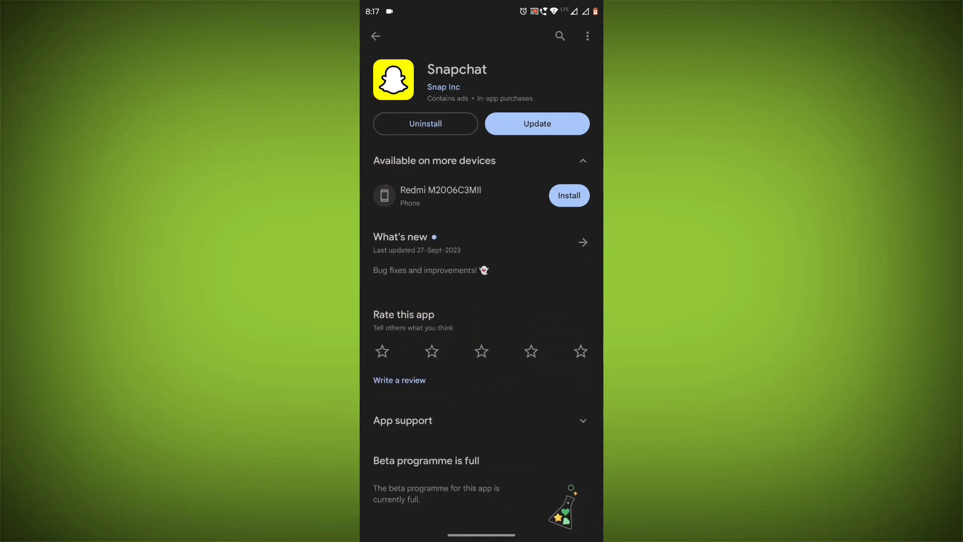
Update Snapchat to its latest version and return to the home screen.
click(536, 123)
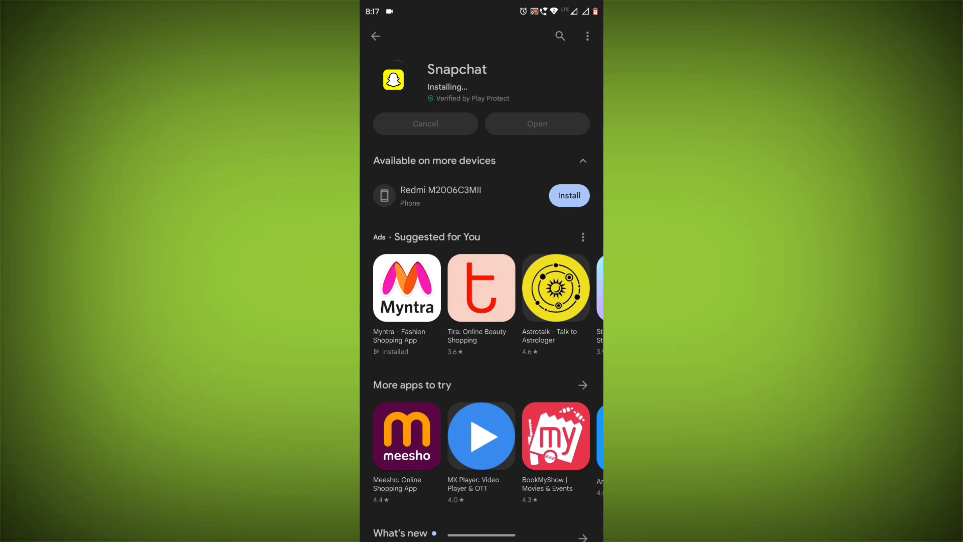
click(375, 36)
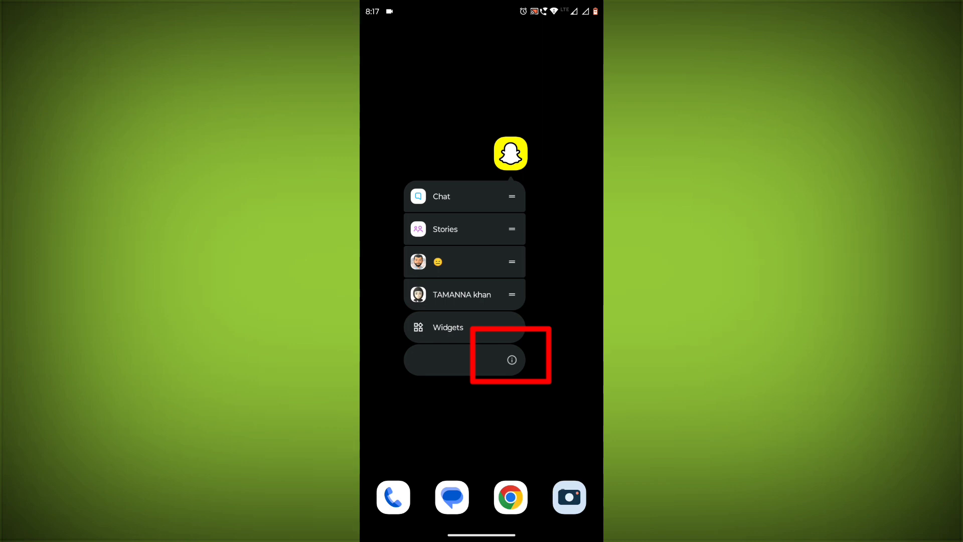
Force stop Snapchat from its App info page.
click(511, 360)
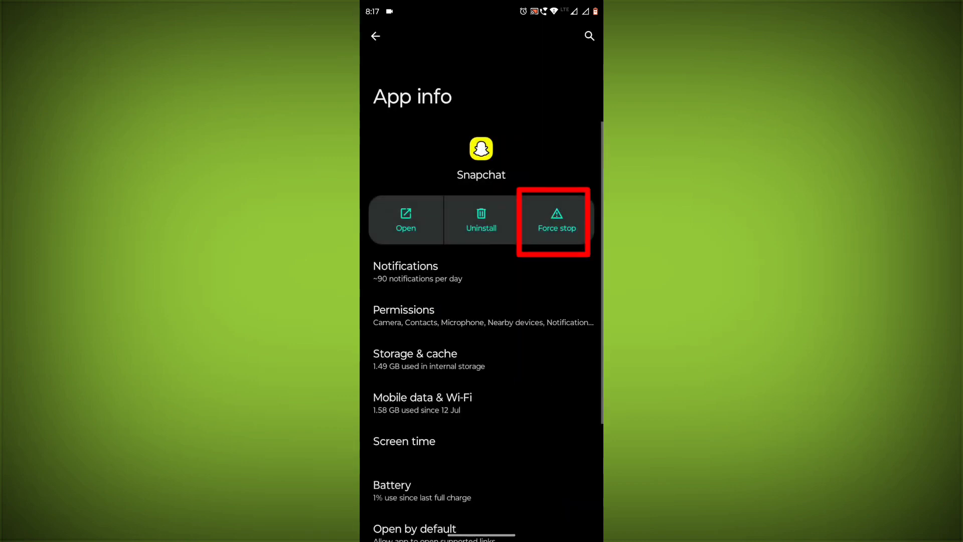
click(556, 220)
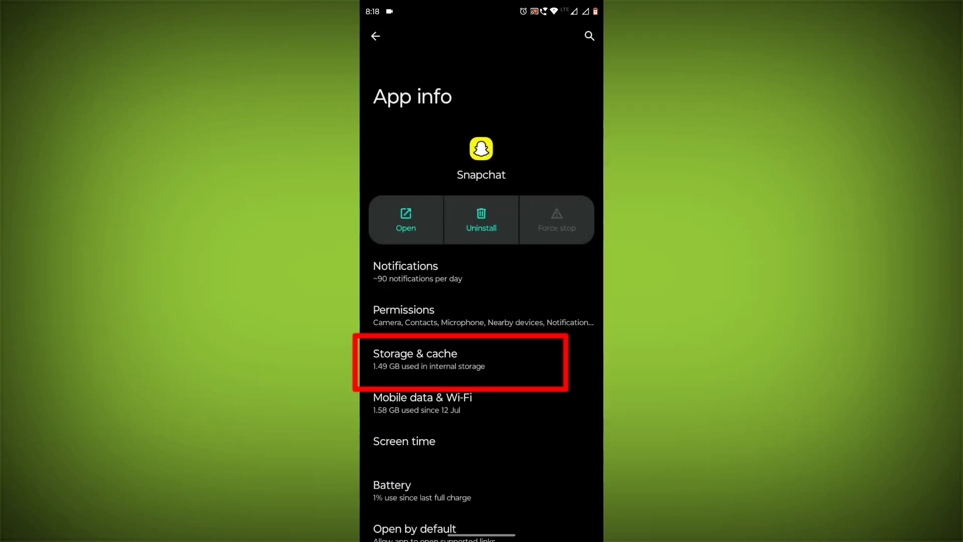
Clear Snapchat's cache, dropping it from 14.02 MB to 0 B.
click(460, 362)
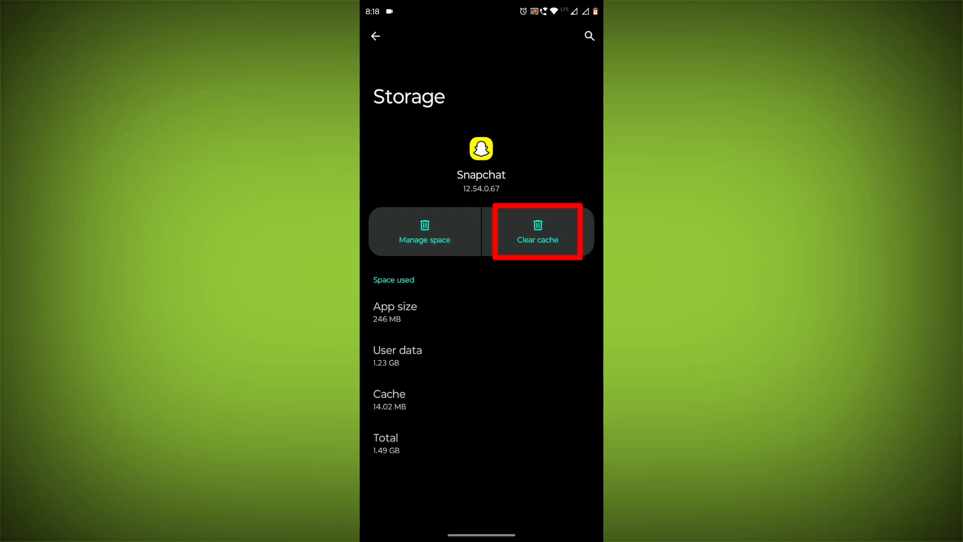
click(537, 232)
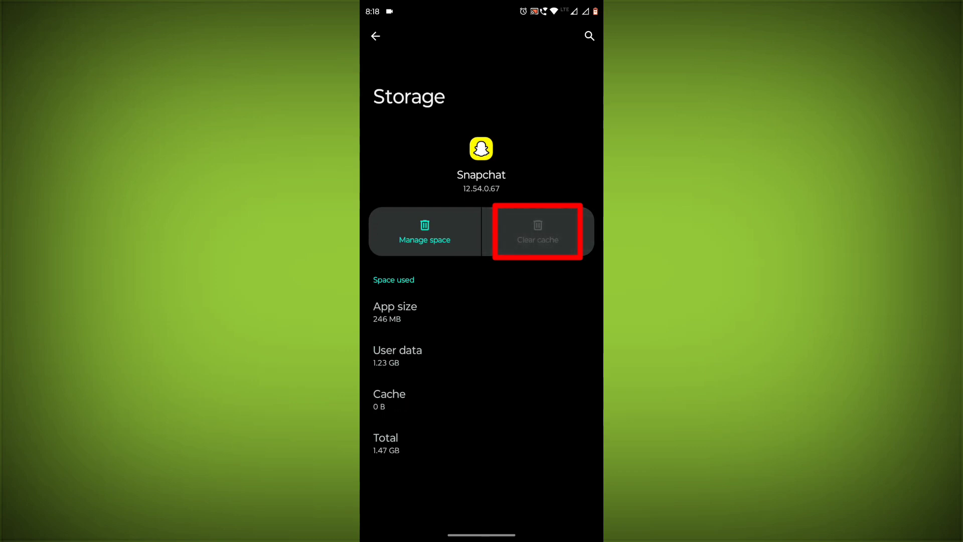